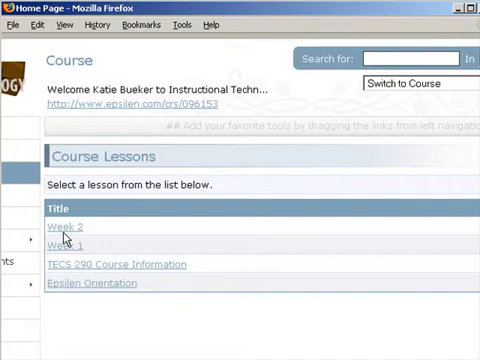
View the Week 2 lesson and its sections such as Quizes and Week 2 Assignments.
left_click(62, 226)
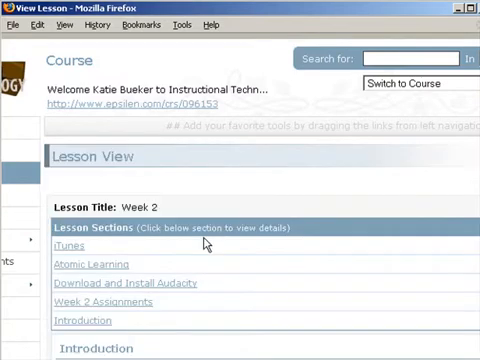
scroll("down", 3)
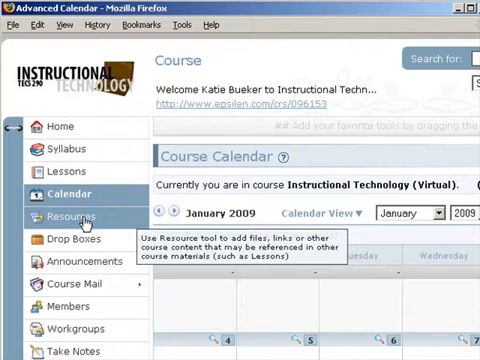
mouse_move(120, 228)
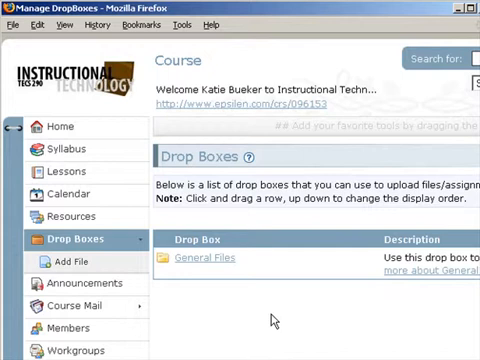
mouse_move(304, 318)
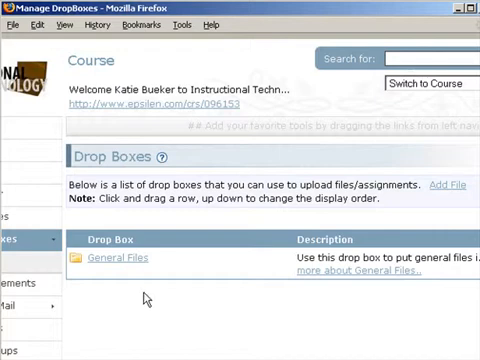
mouse_move(222, 348)
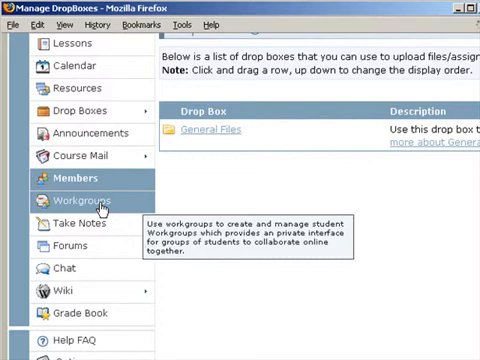
Review the Students list in Members, with each student's role and last login time.
left_click(52, 176)
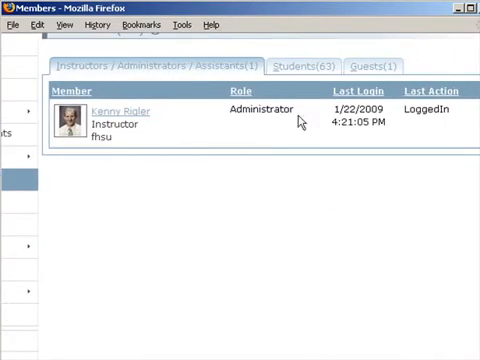
left_click(310, 62)
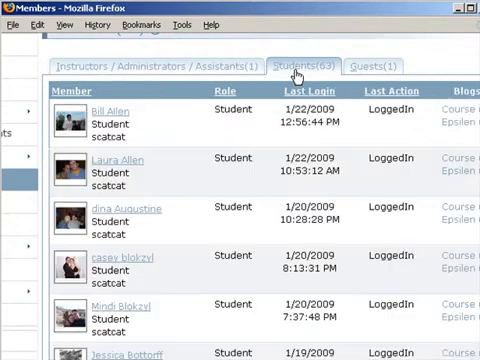
scroll("down", 3)
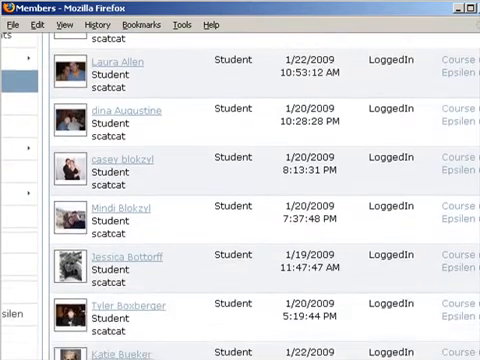
scroll("up", 3)
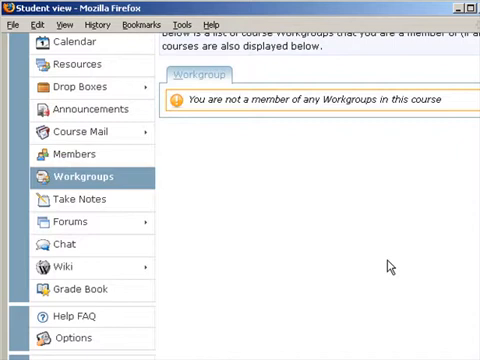
mouse_move(378, 264)
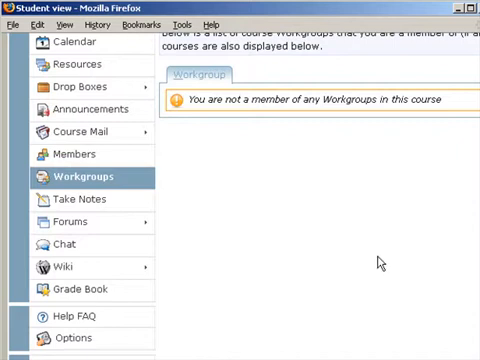
mouse_move(304, 204)
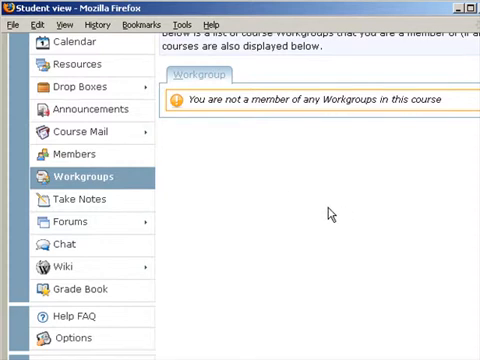
mouse_move(214, 148)
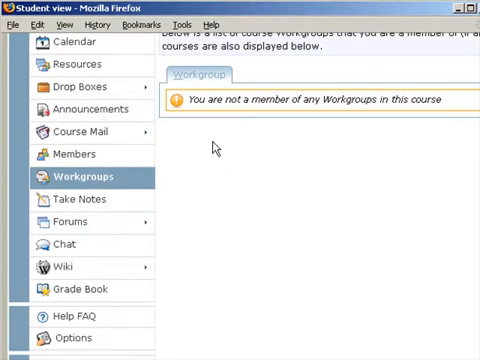
mouse_move(220, 188)
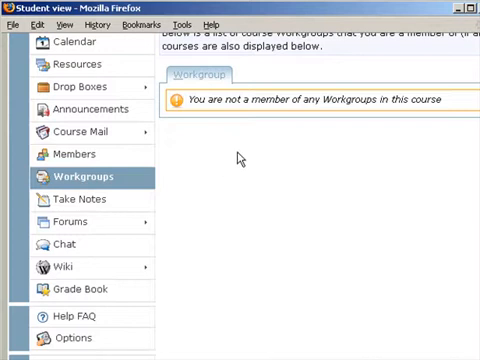
mouse_move(262, 180)
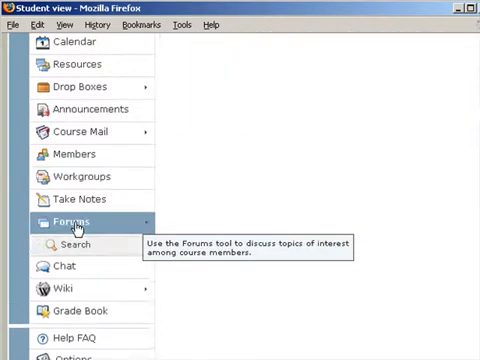
Look over the course Forums discussions page.
left_click(74, 218)
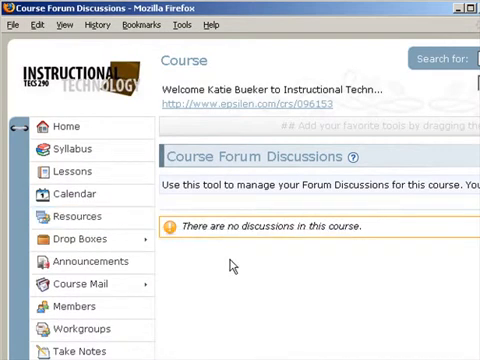
mouse_move(242, 276)
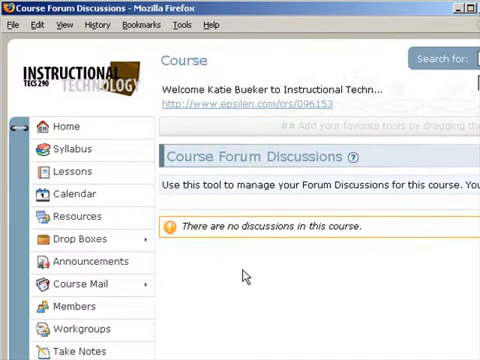
scroll("down", 3)
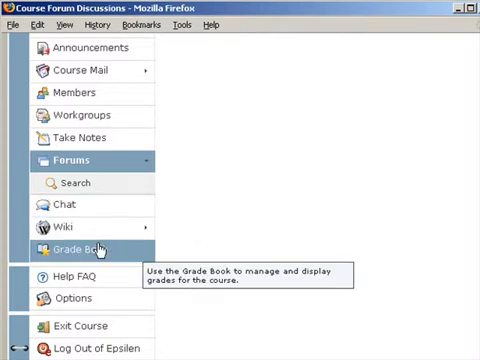
Review the Grade Book showing ePortfolio Setup and Week 2 assignments at 0.00% current grade.
left_click(76, 248)
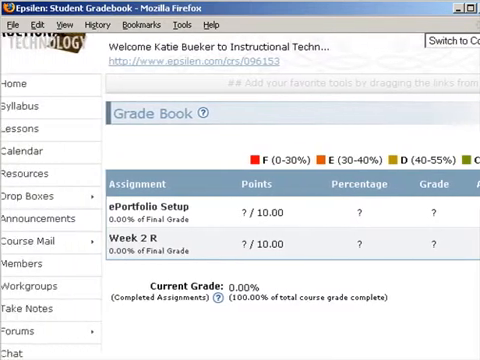
scroll("down", 3)
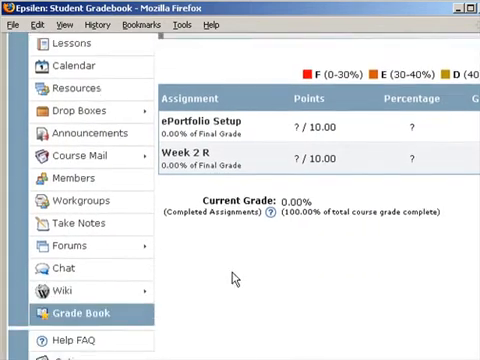
scroll("down", 3)
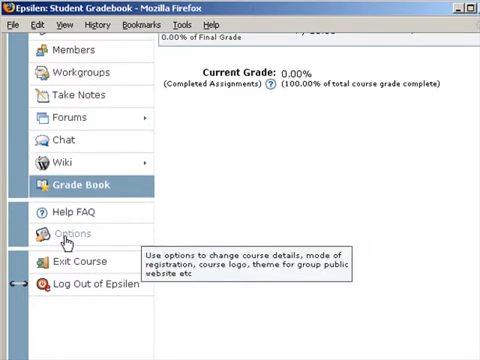
Leave the course from the Options page and return to My Portal.
left_click(72, 234)
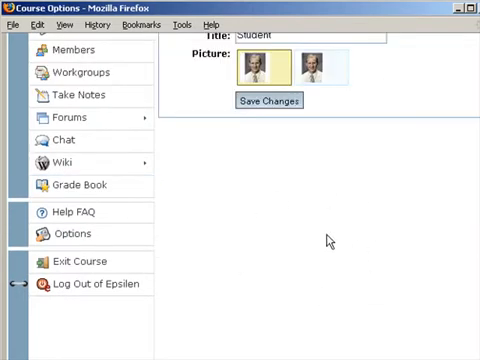
scroll("up", 3)
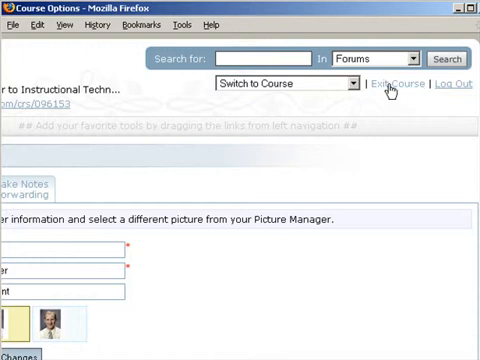
left_click(384, 88)
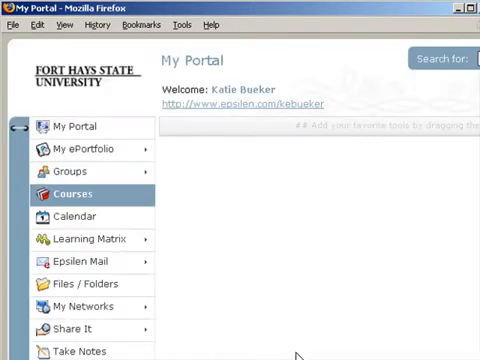